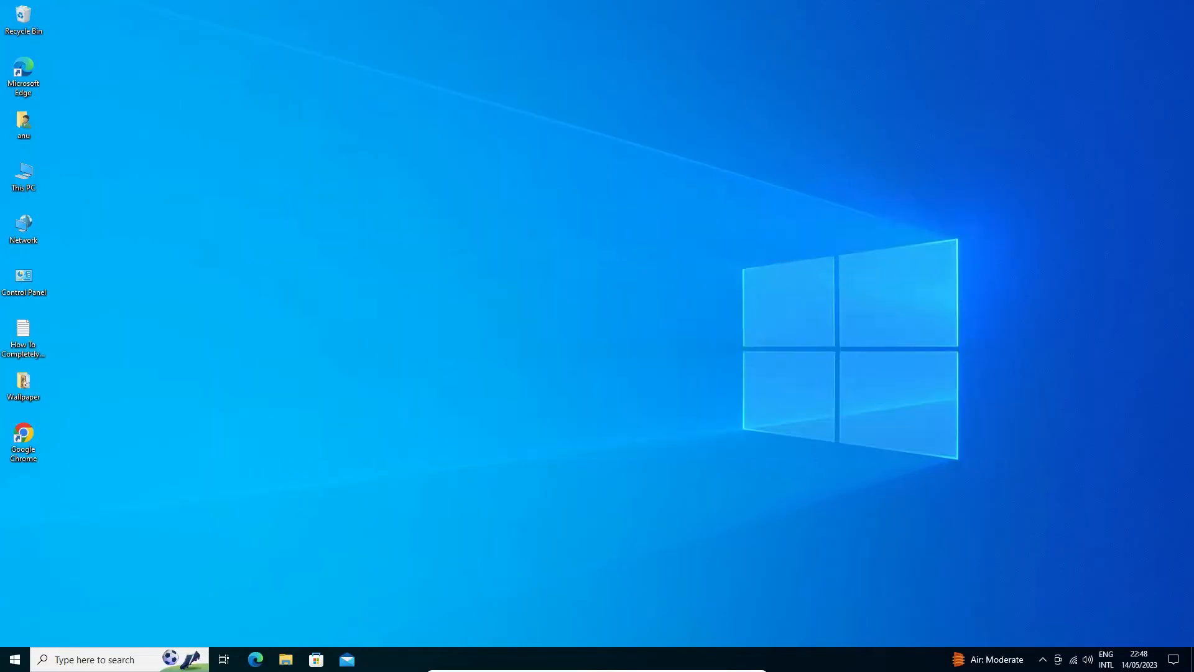
- Show the taskbar network flyout listing the connected, secured WiFi network
left_click(1086, 659)
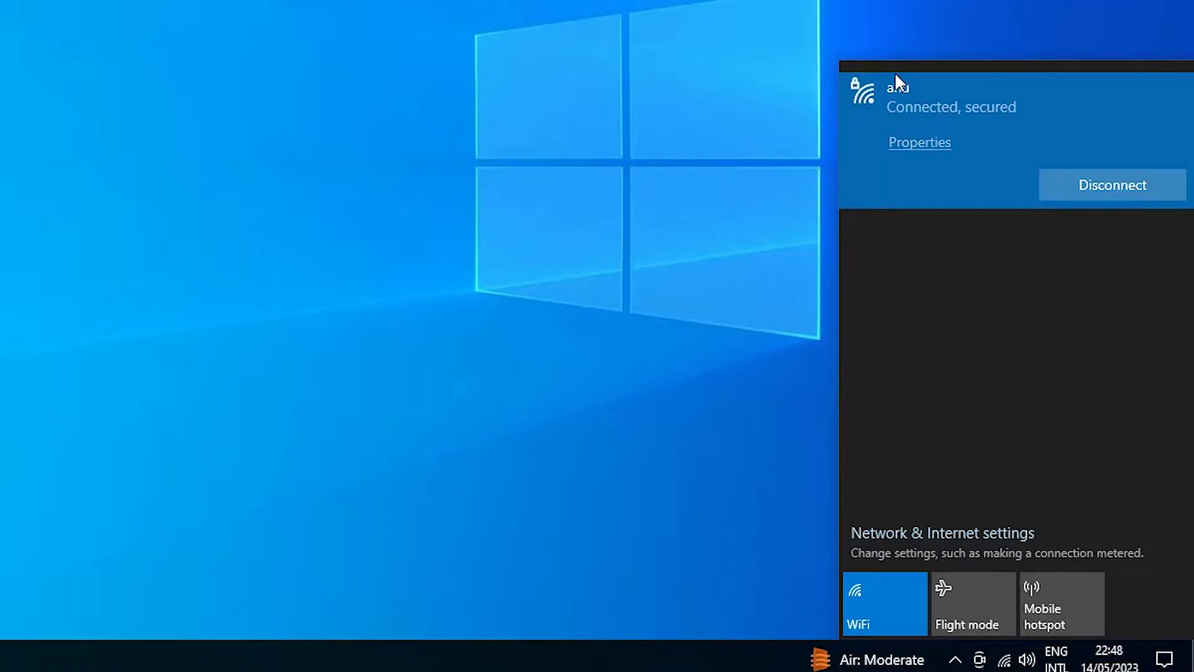
mouse_move(317, 97)
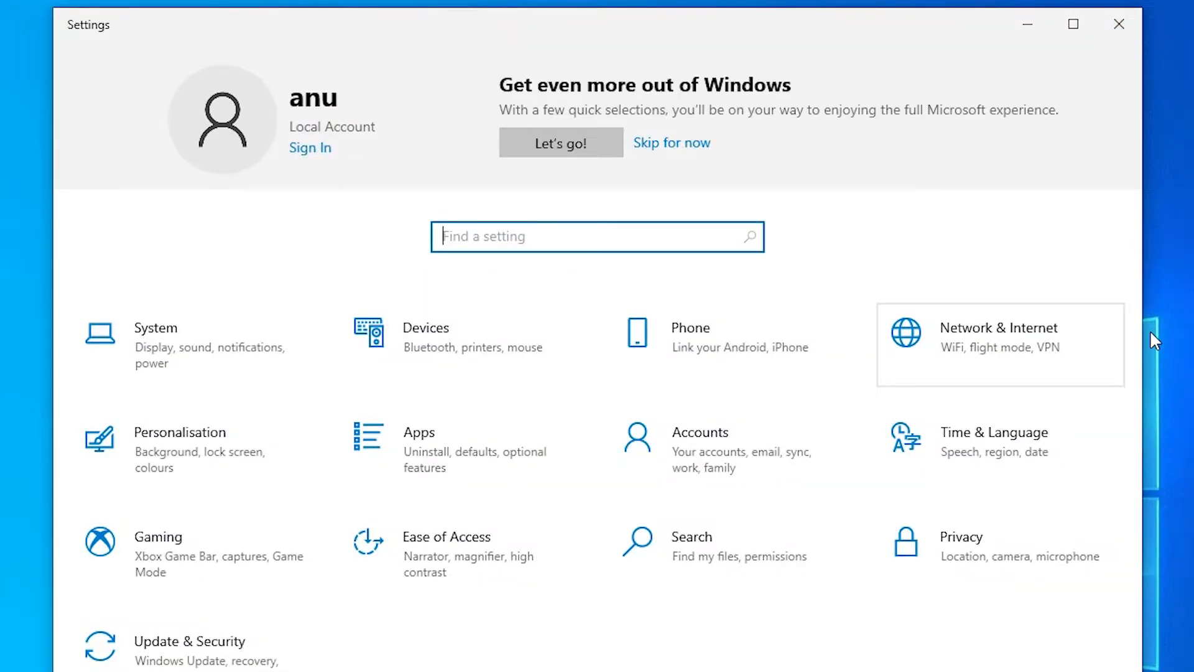
mouse_move(1041, 348)
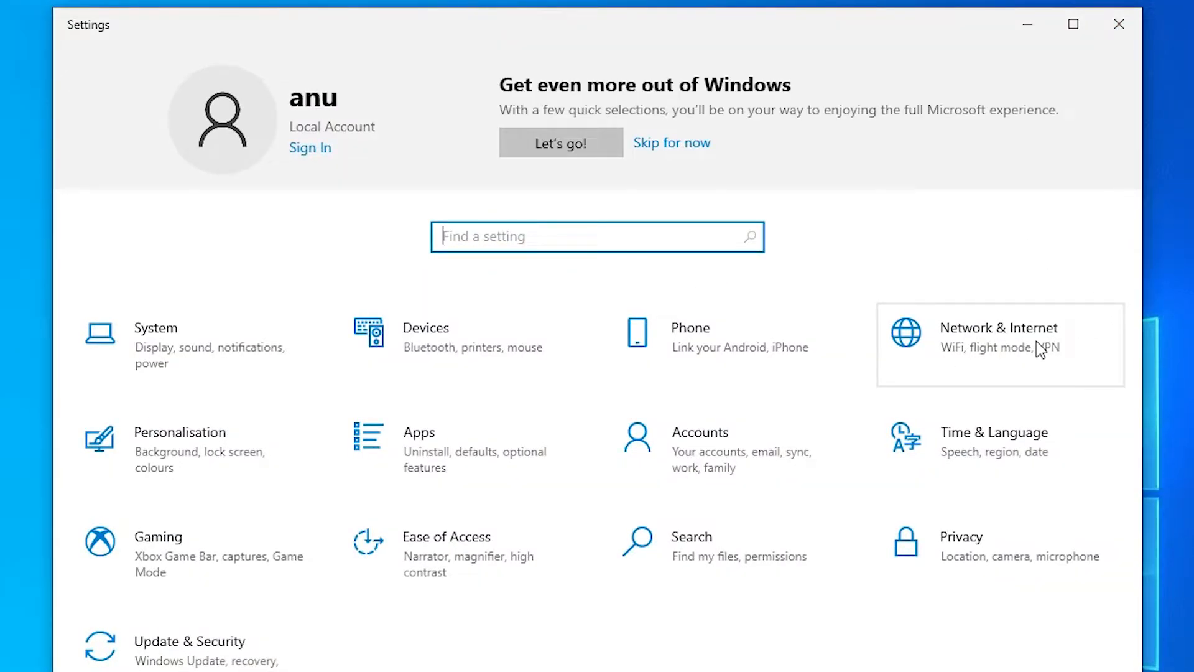
- Reach the WiFi page under Network & Internet in Settings
left_click(998, 337)
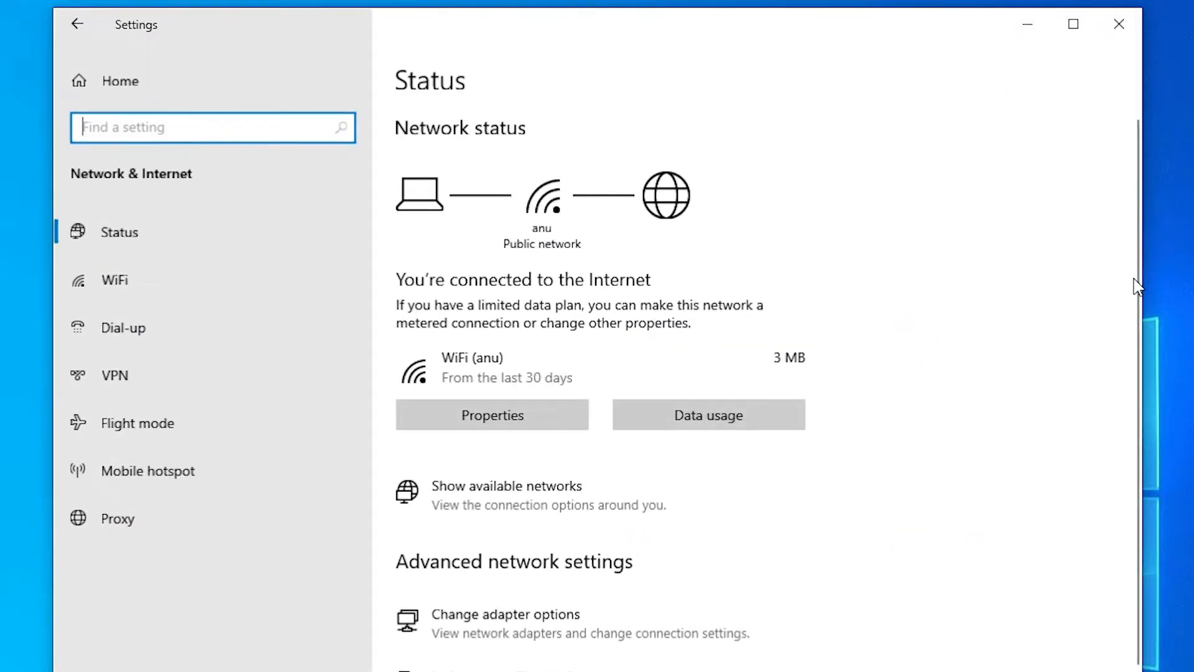
mouse_move(113, 280)
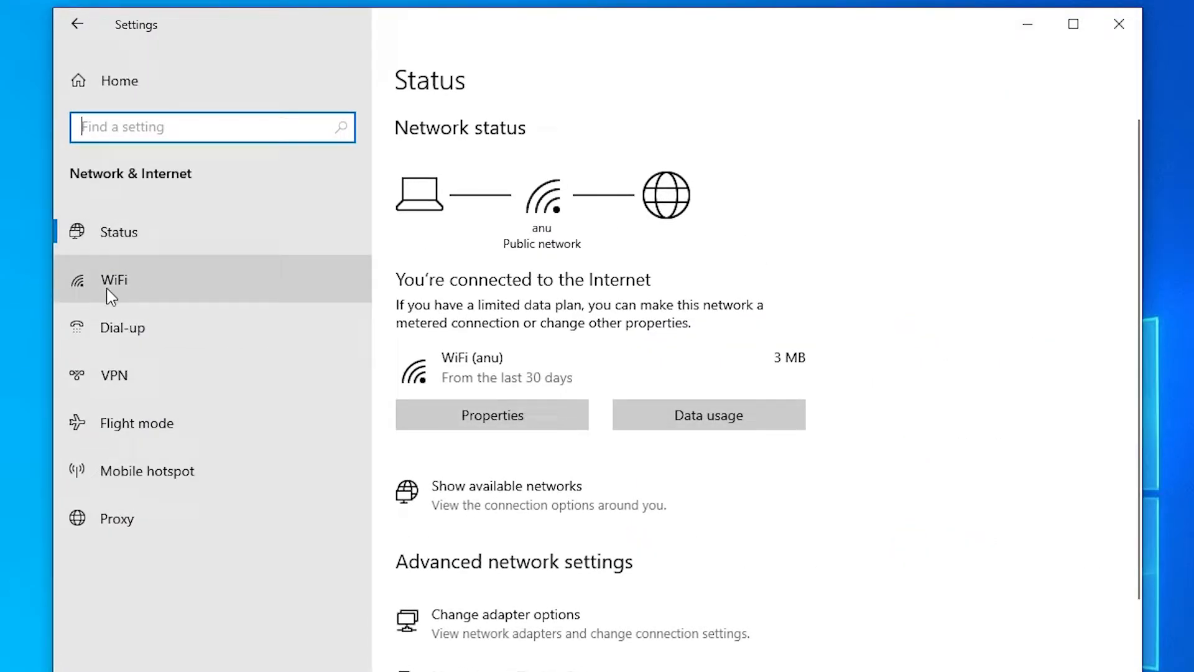
mouse_move(144, 291)
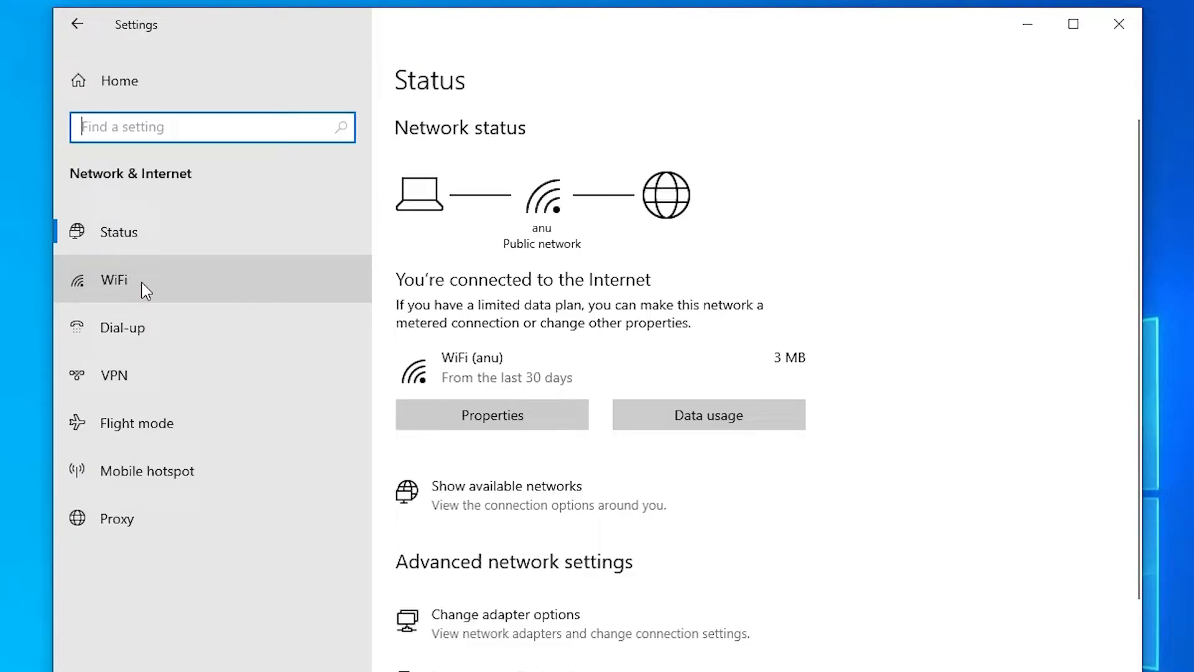
left_click(113, 280)
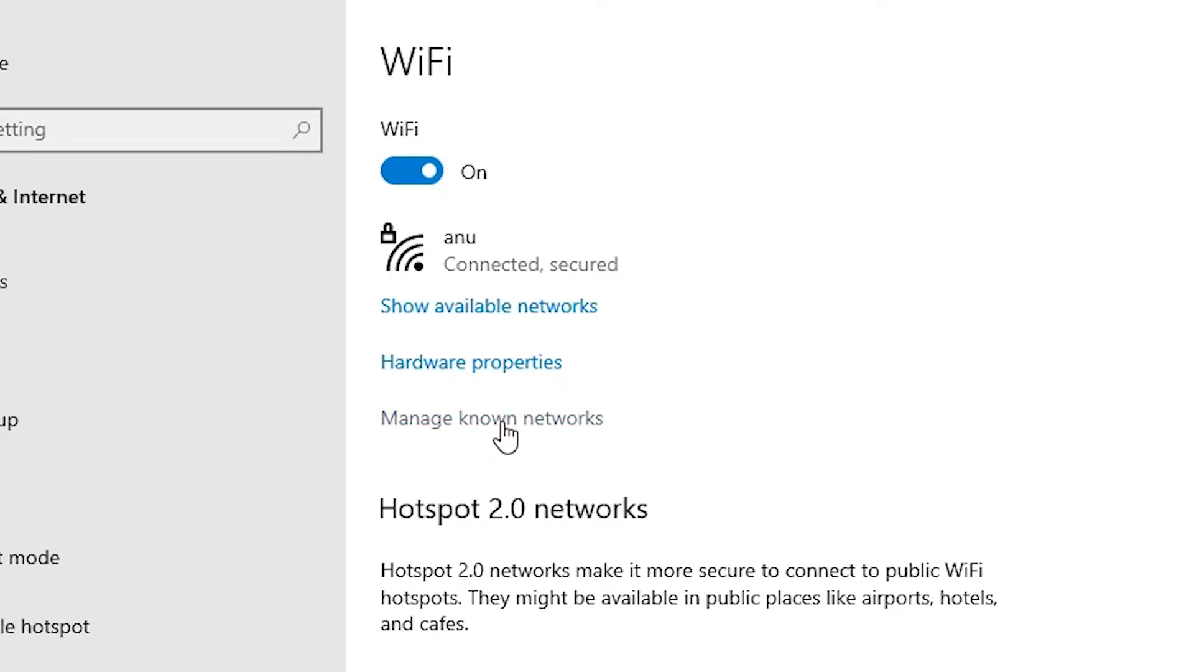
- Forget the saved WiFi profile in Manage known networks and close Settings
left_click(492, 418)
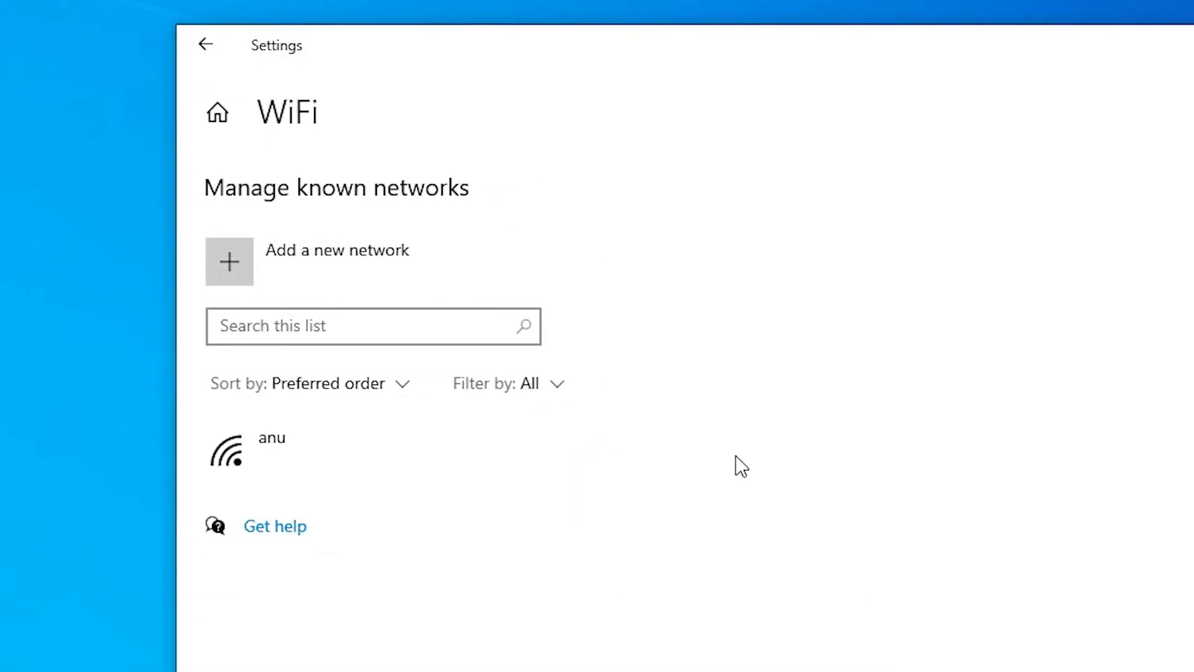
mouse_move(507, 529)
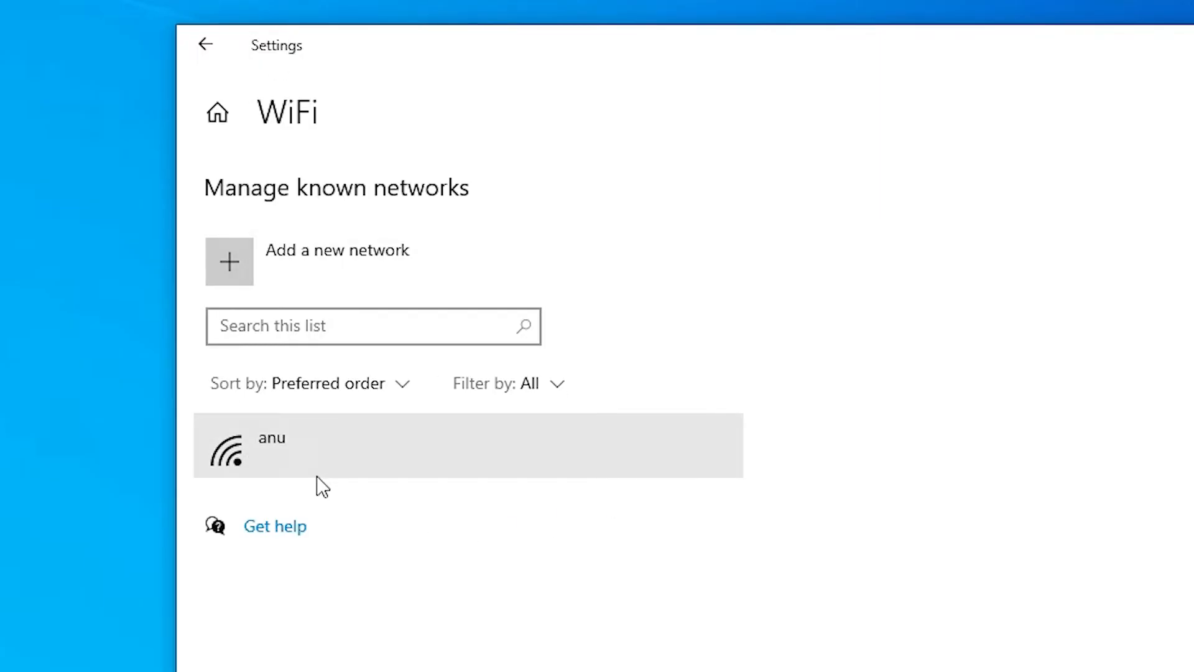
left_click(468, 445)
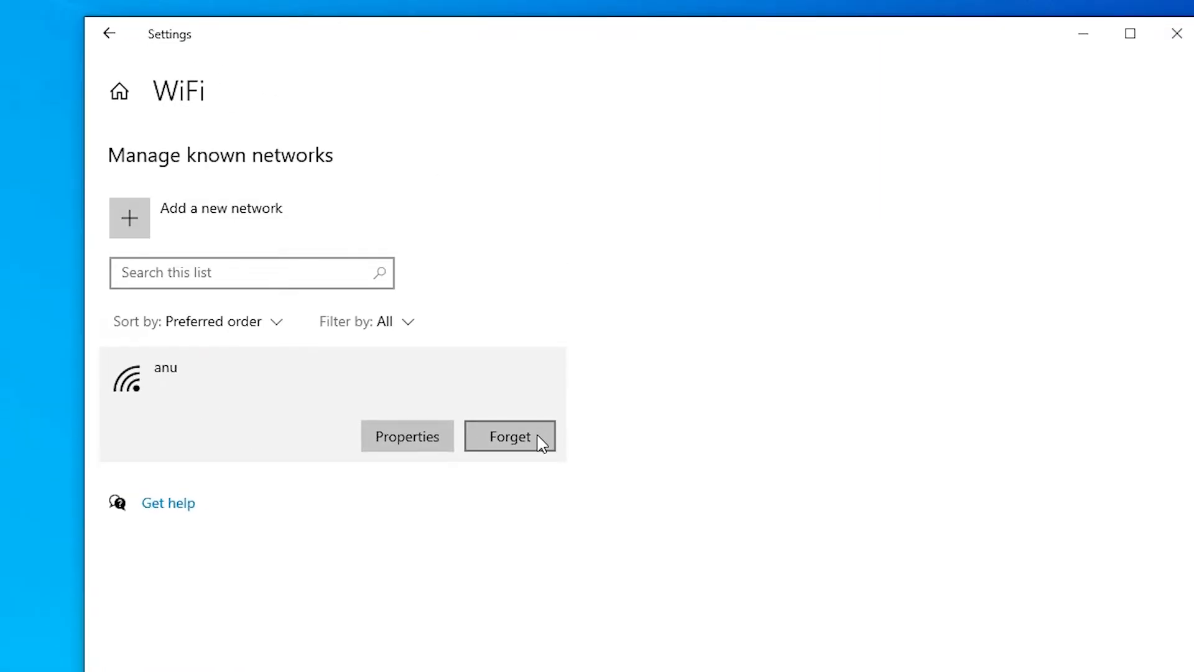
mouse_move(537, 448)
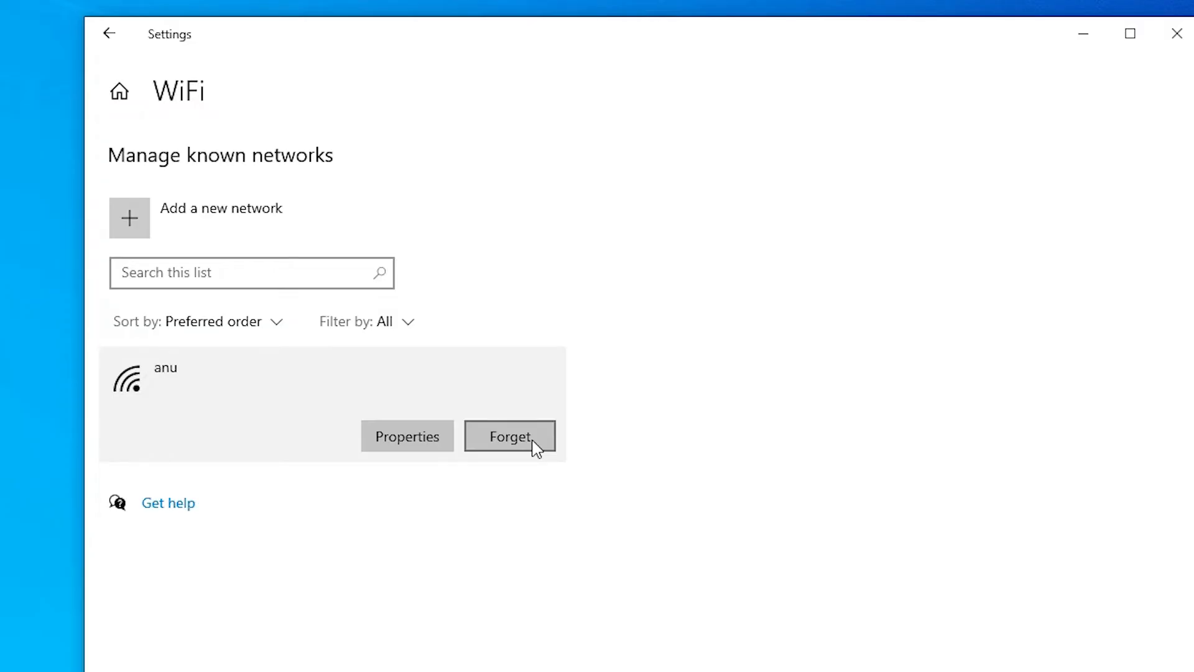
left_click(510, 437)
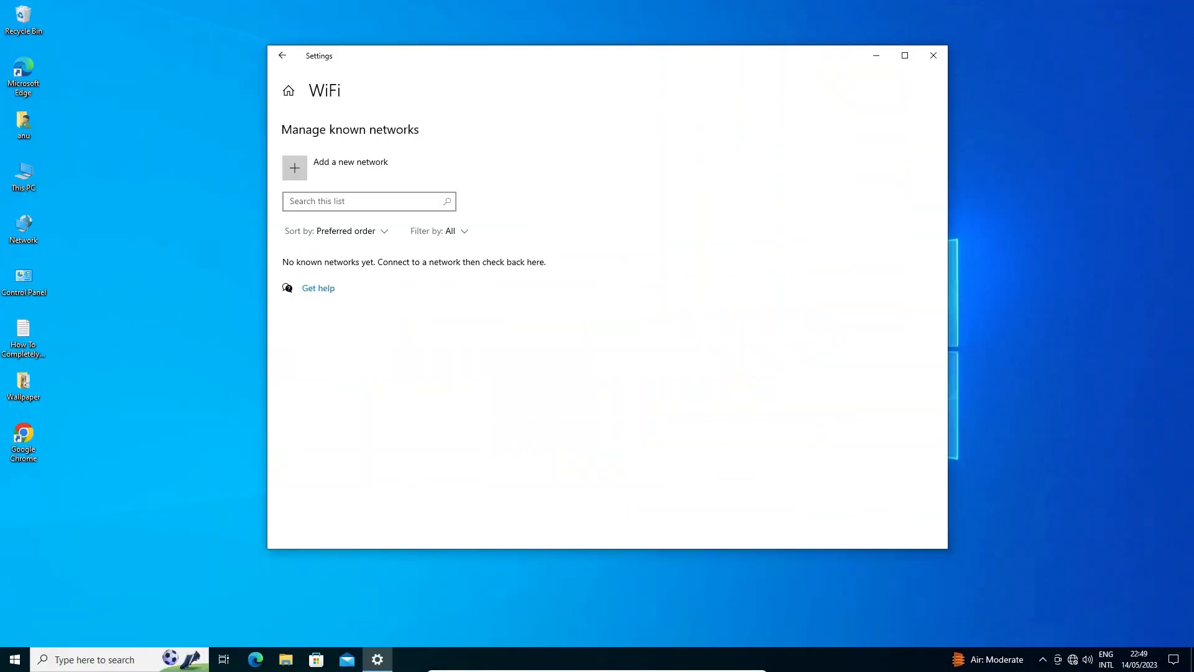
left_click(931, 55)
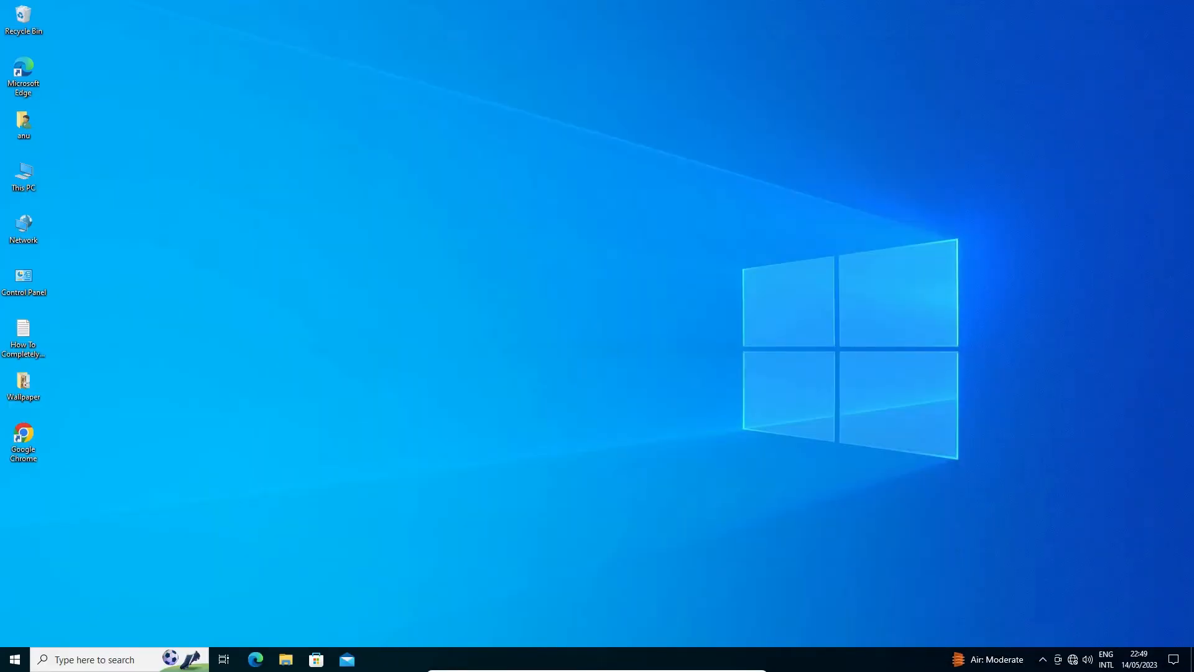